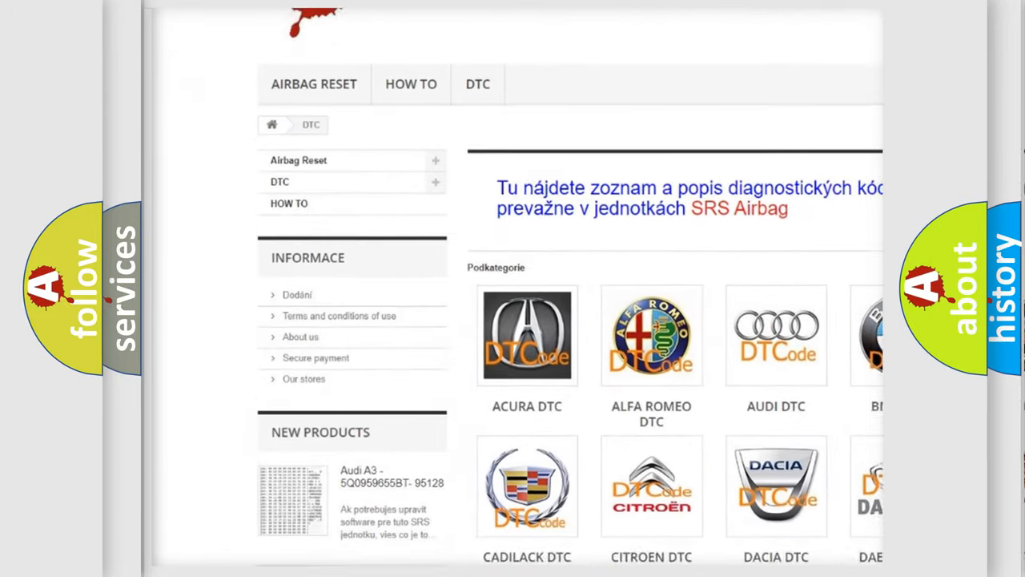
Show the definition 'Lost Communication with Lateral Acceleration Sensor Module' and reveal the IG1-voltage description
scroll("down", 3)
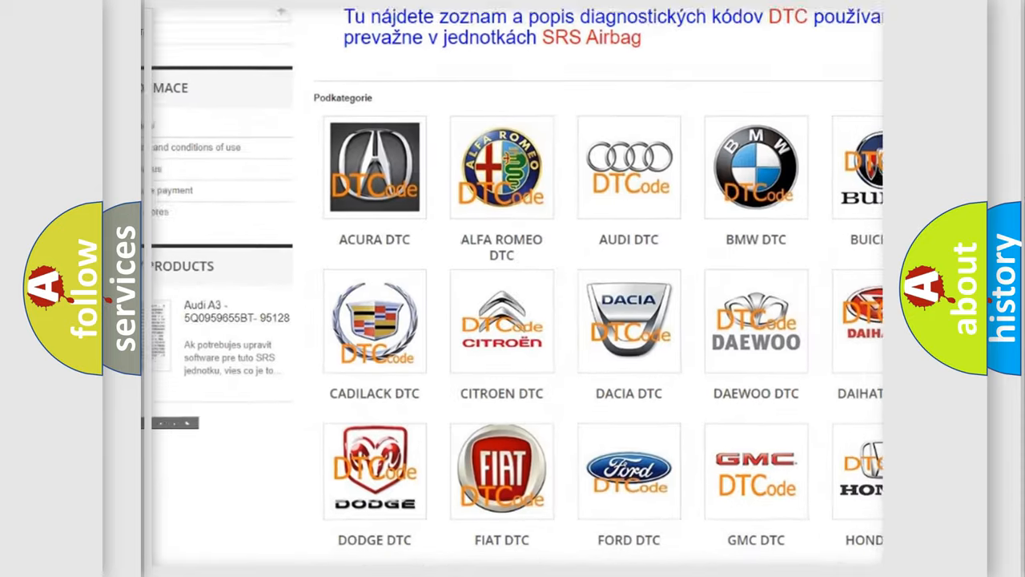
scroll("down", 3)
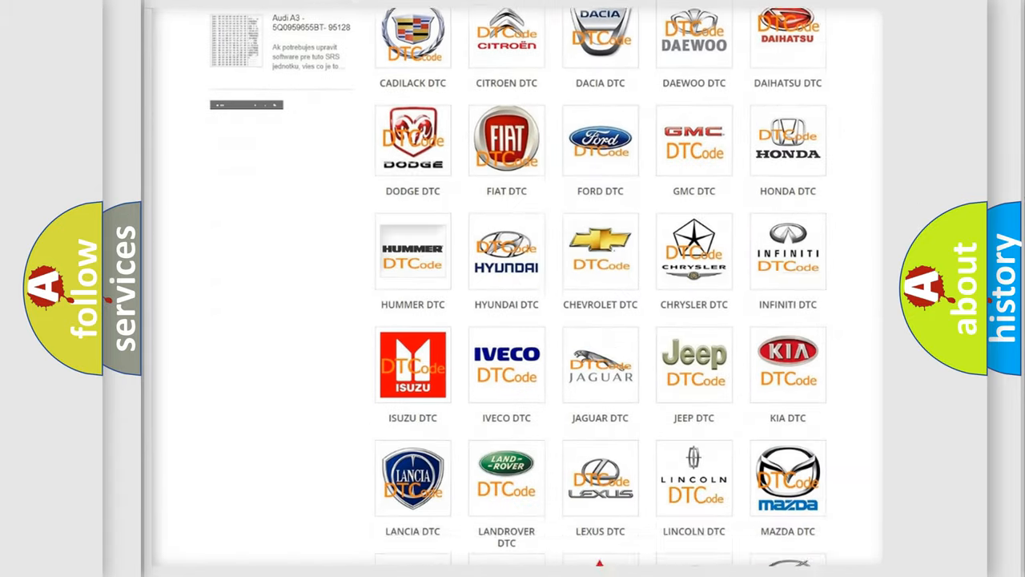
scroll("down", 3)
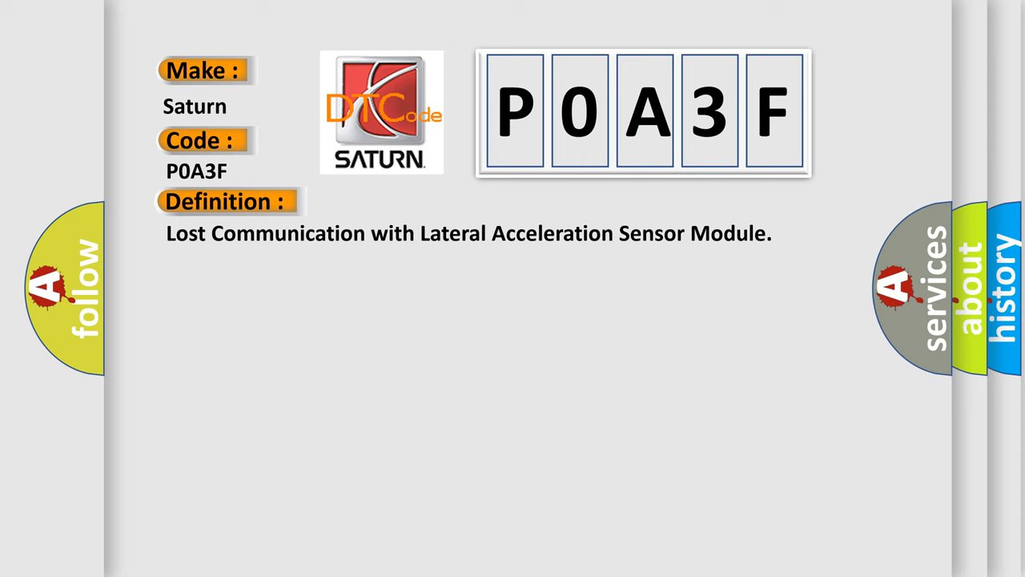
left_click(417, 201)
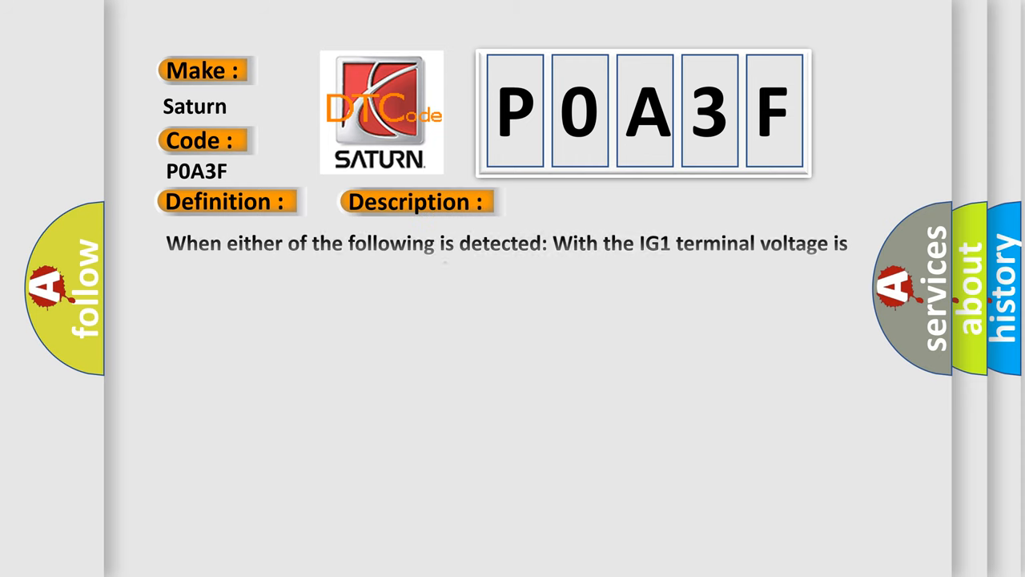